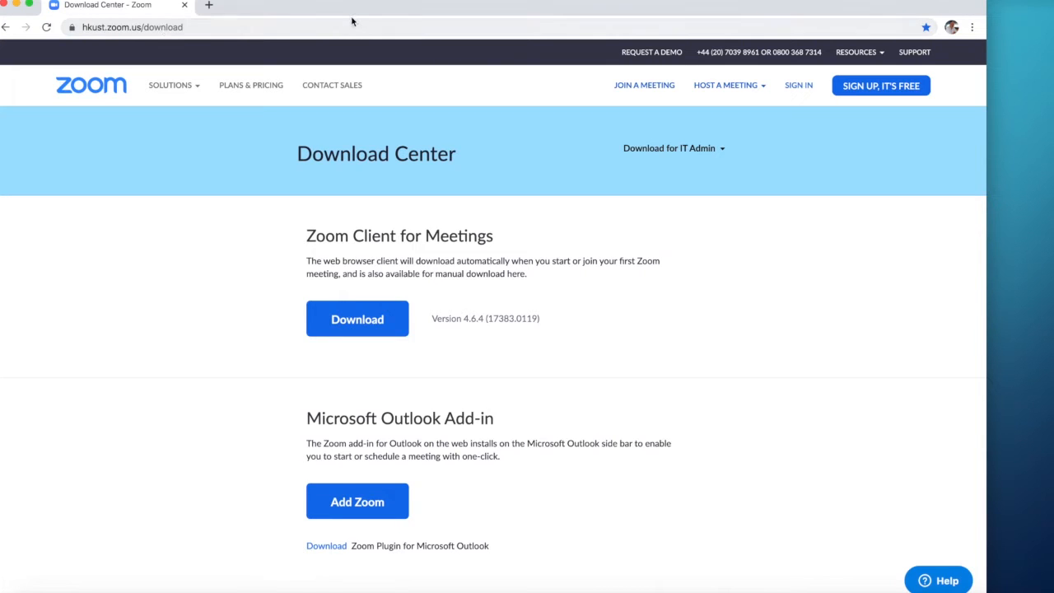
mouse_move(794, 259)
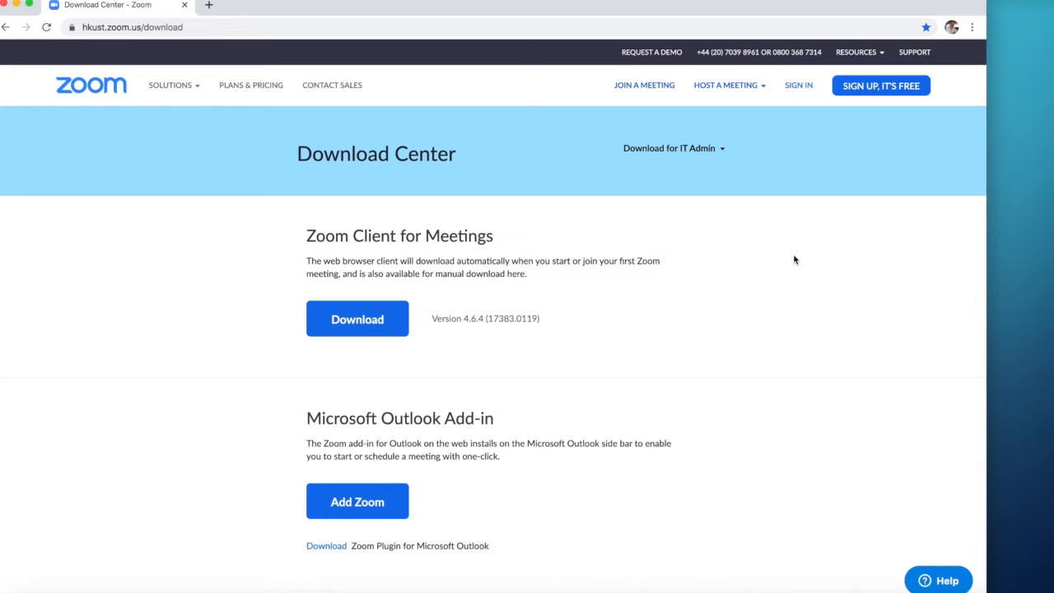
Download the Zoom Client for Meetings, run its installer and launch the app.
scroll("down", 3)
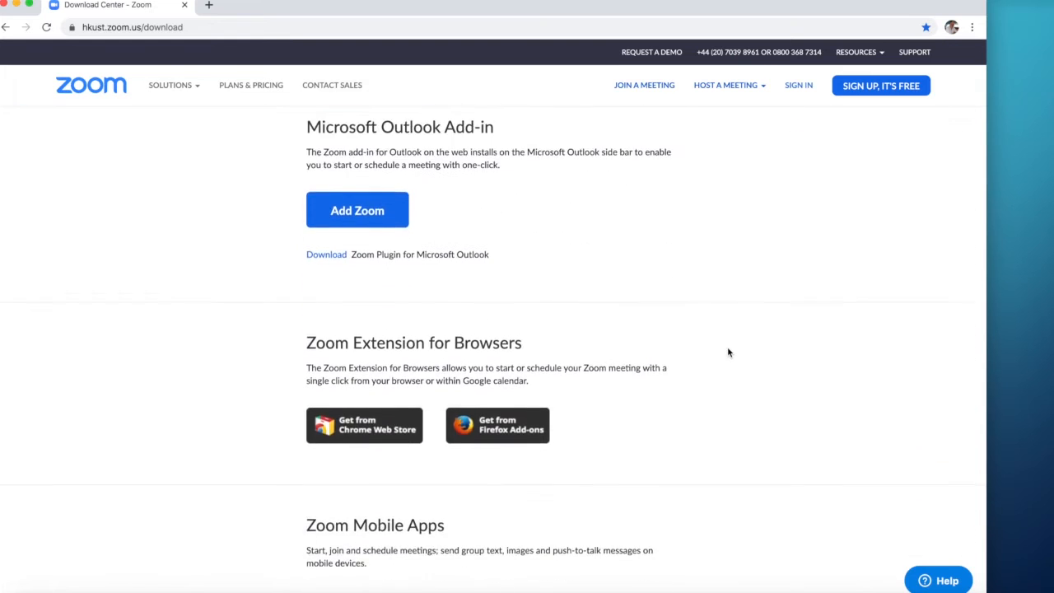
scroll("down", 3)
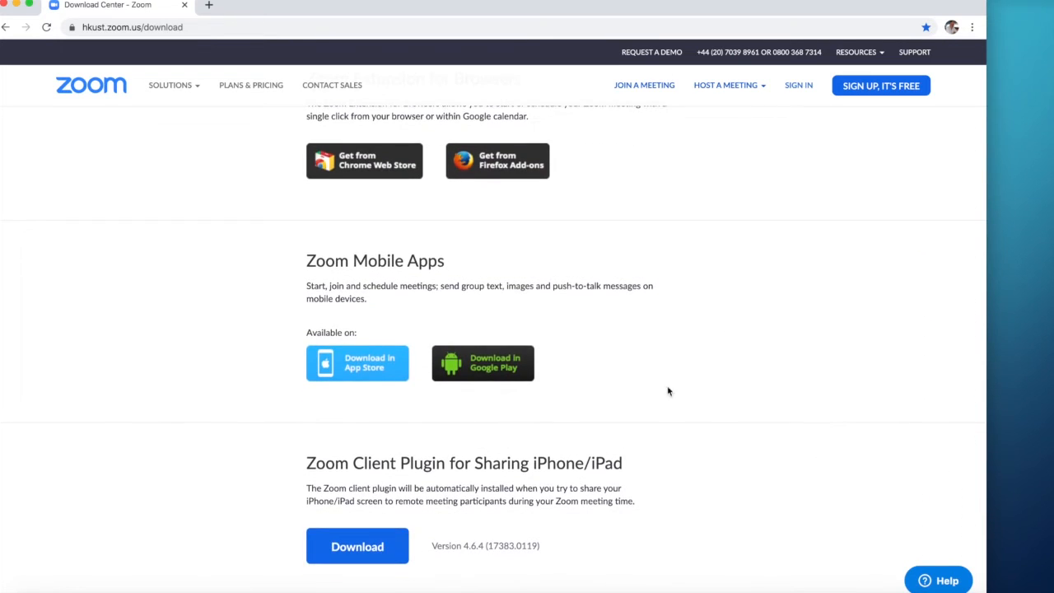
mouse_move(382, 398)
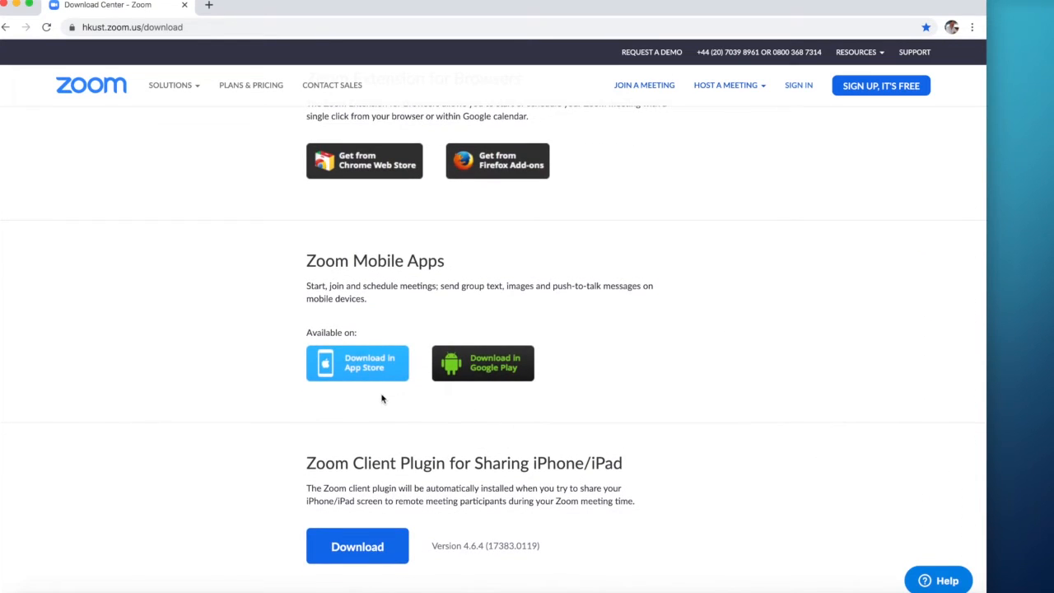
mouse_move(691, 230)
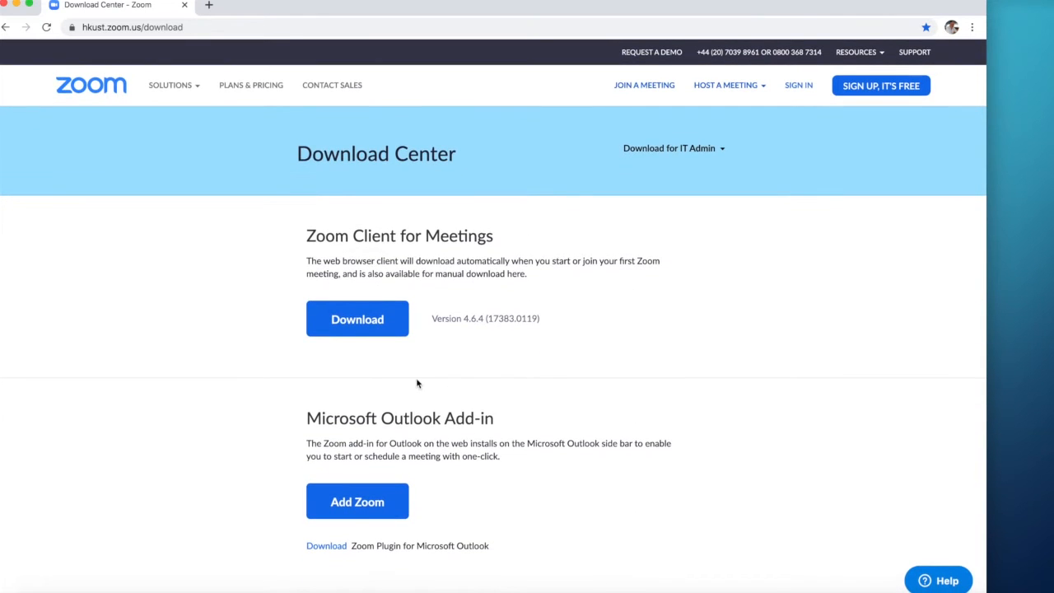
mouse_move(410, 377)
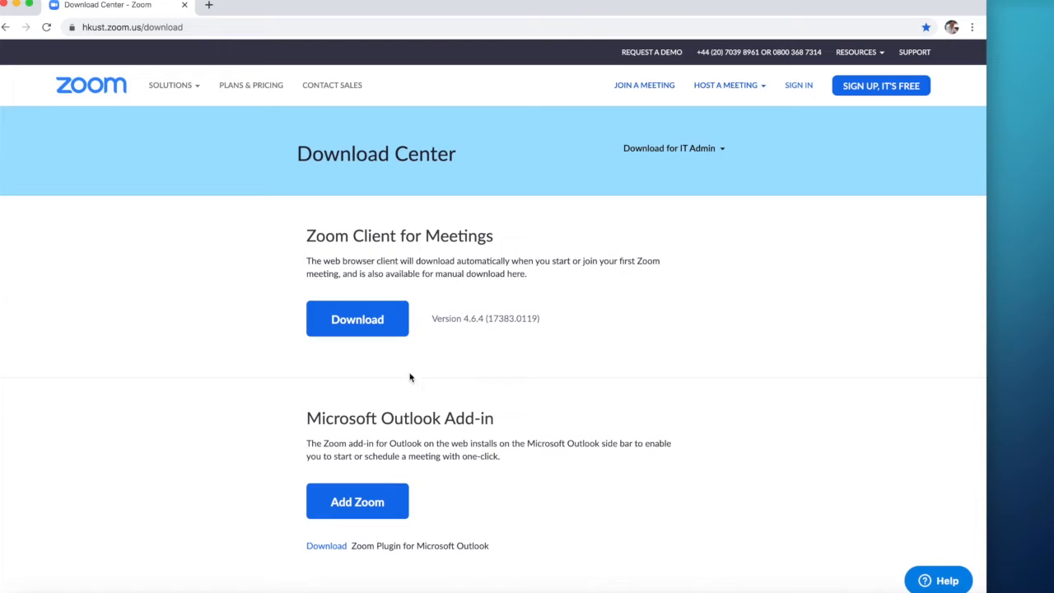
left_click(356, 318)
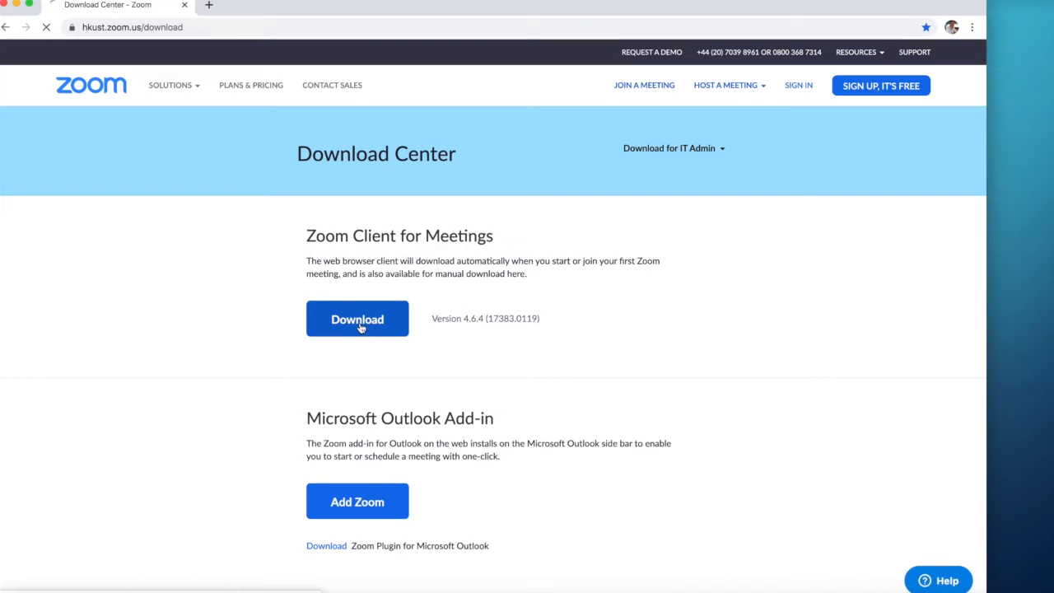
left_click(356, 319)
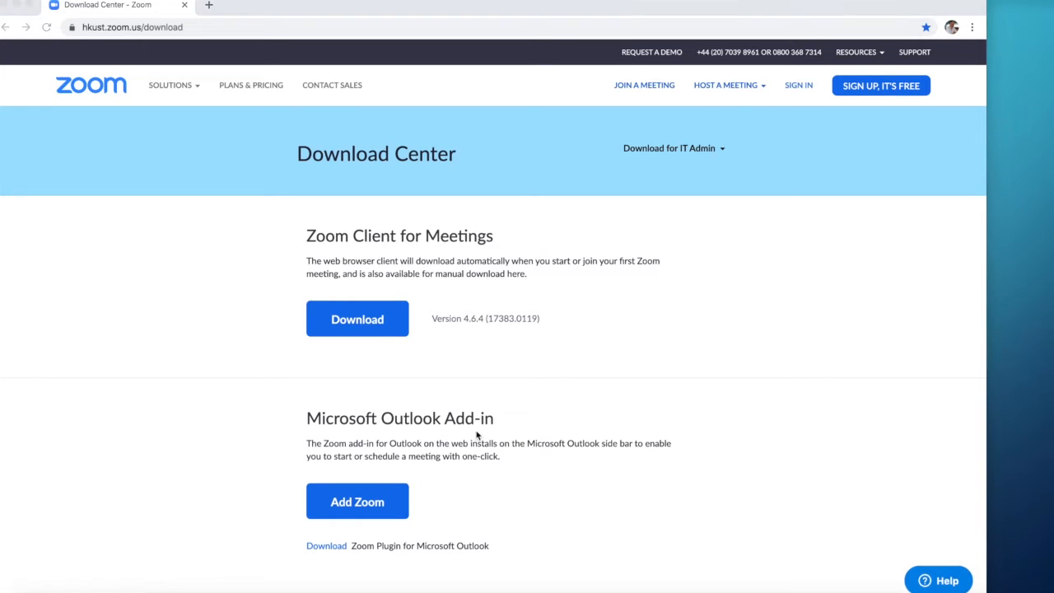
left_click(356, 318)
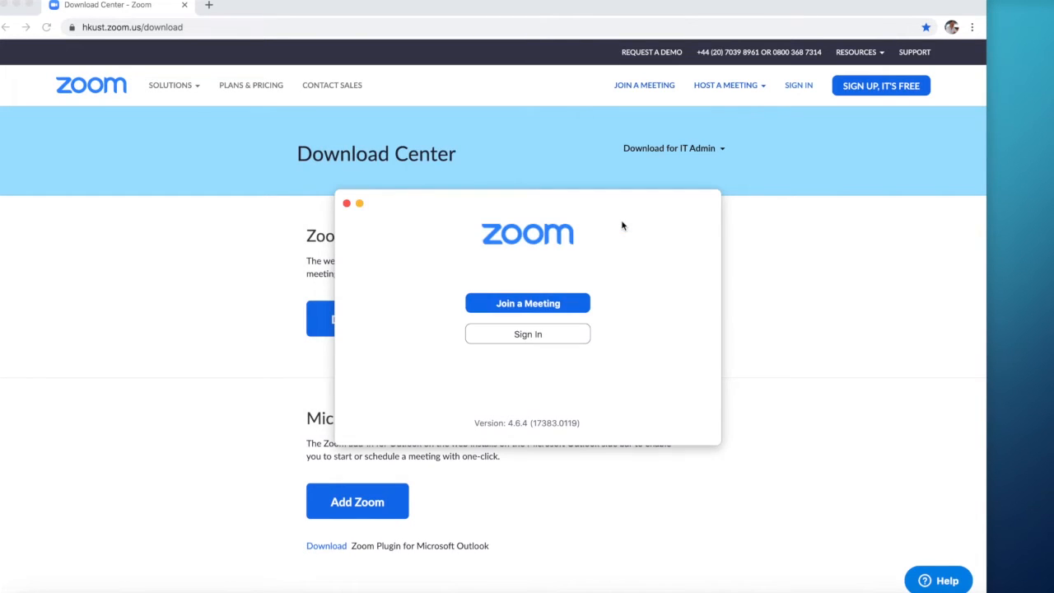
mouse_move(632, 340)
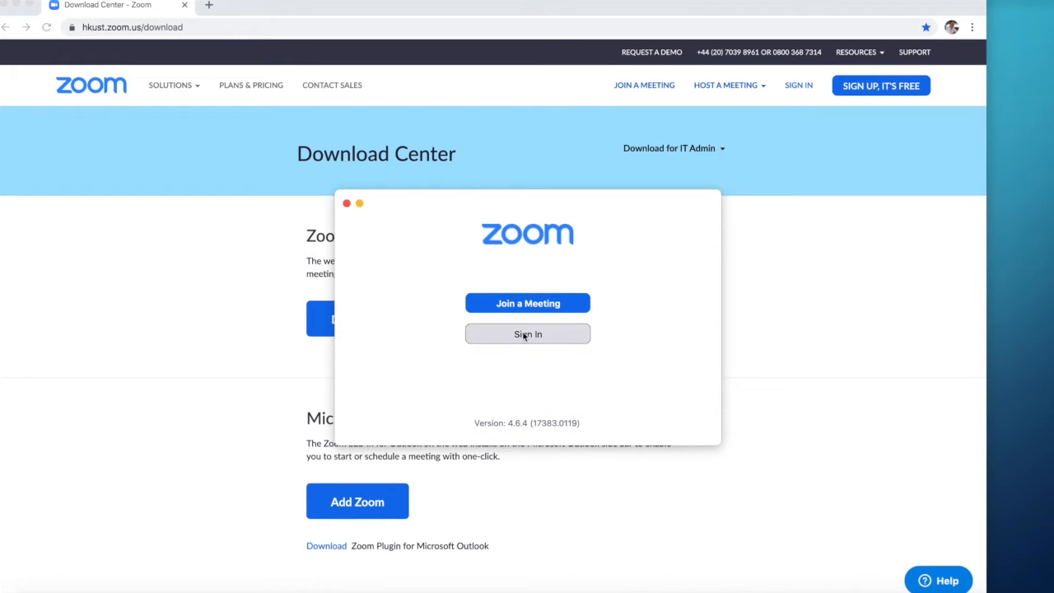
Sign in to the Zoom client with SSO using company domain 'hkust'.
left_click(527, 333)
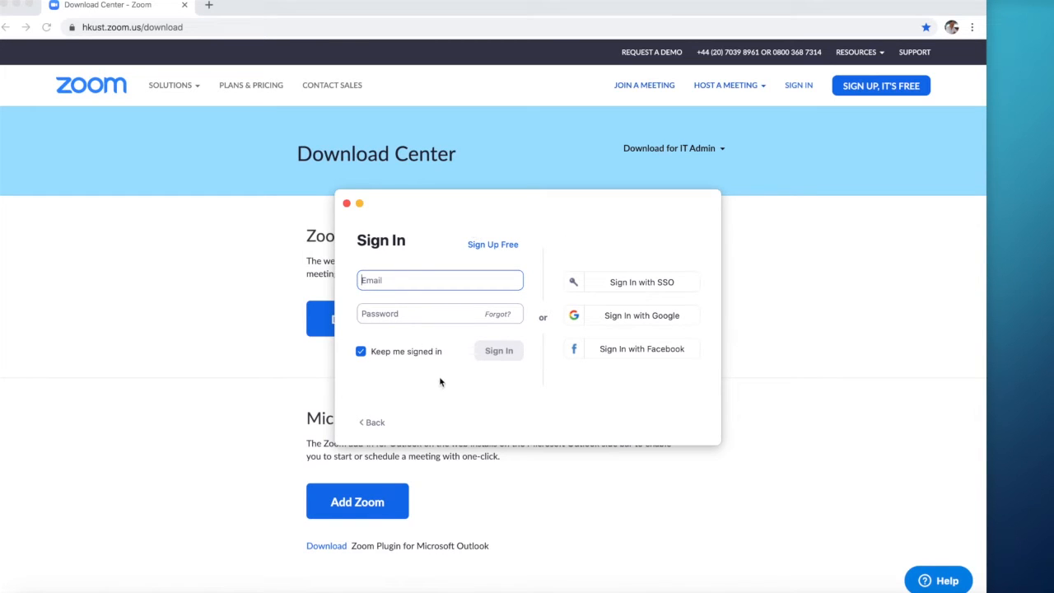
mouse_move(642, 239)
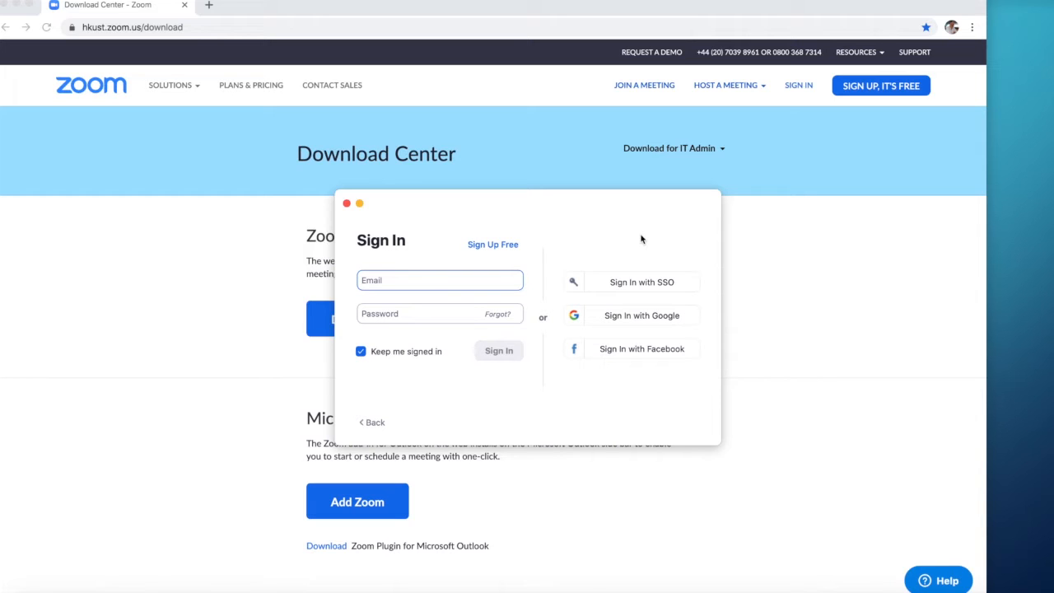
mouse_move(614, 289)
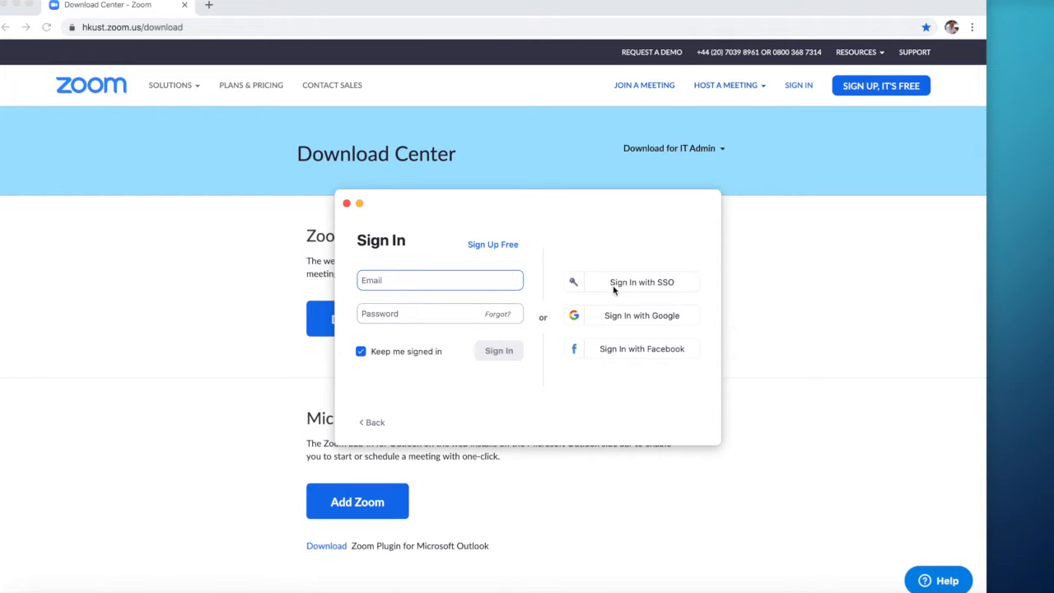
left_click(641, 282)
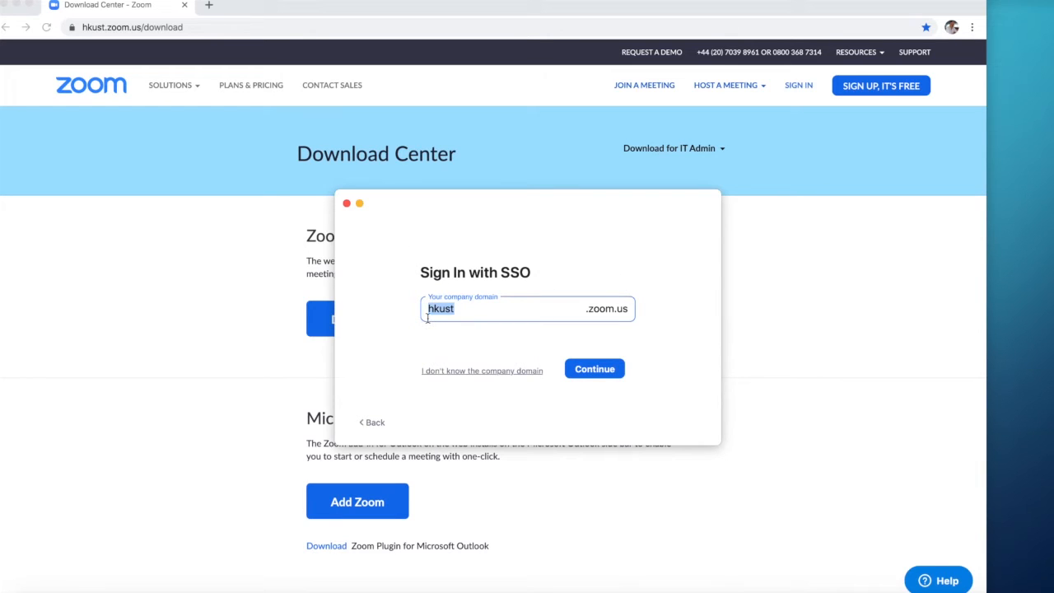
mouse_move(499, 349)
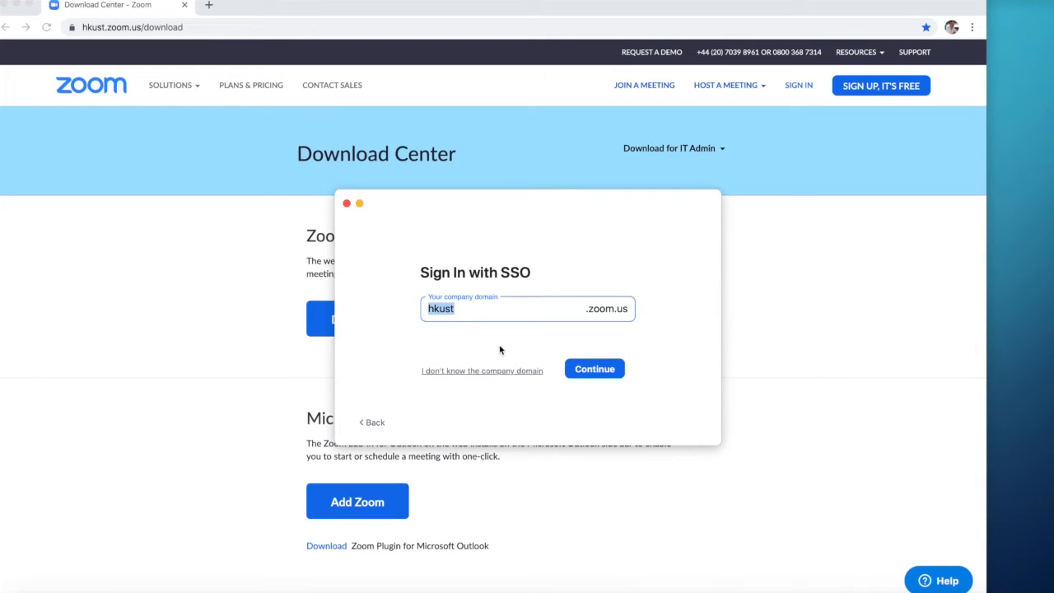
left_click(595, 368)
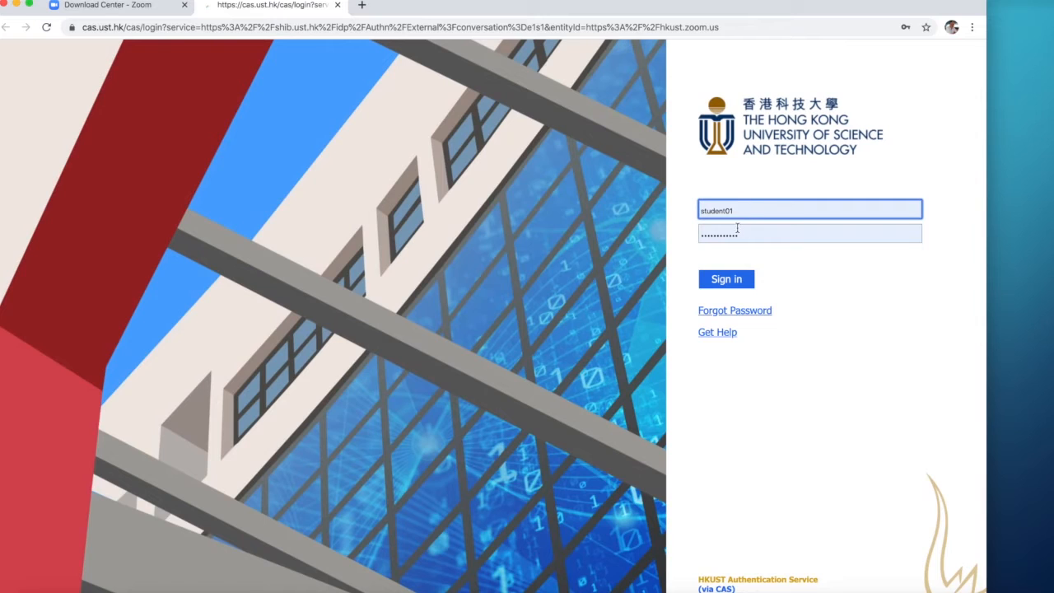
Sign in with ITSC credentials on HKUST CAS and allow opening zoom.us.
left_click(725, 278)
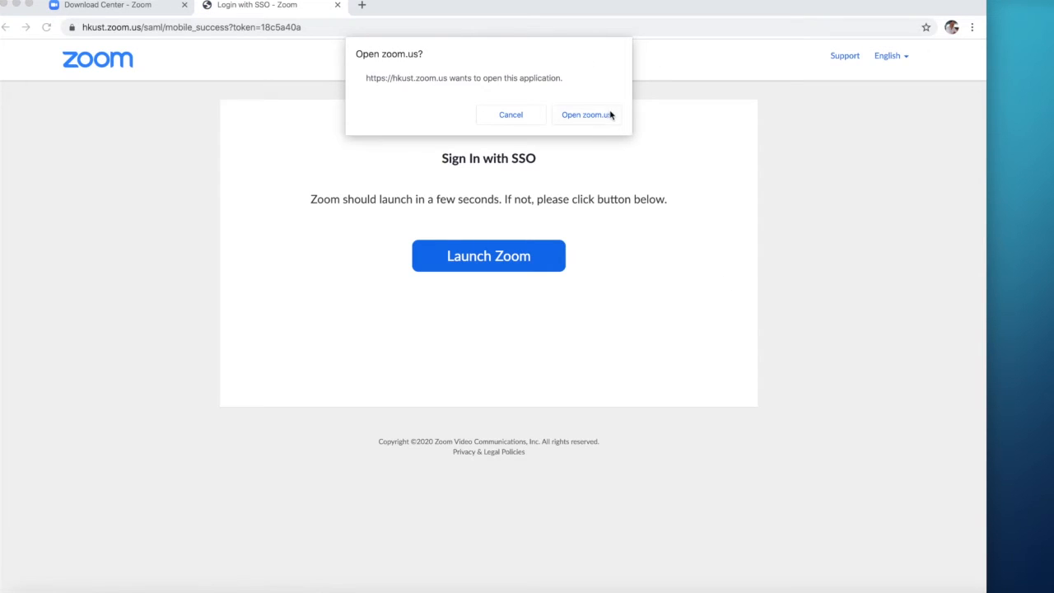
left_click(585, 114)
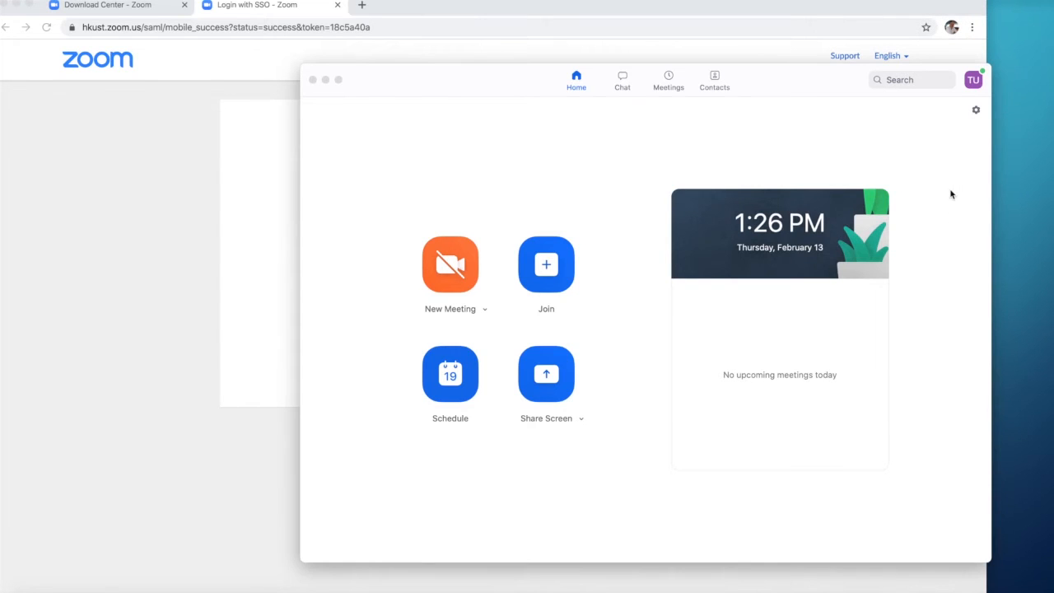
mouse_move(960, 113)
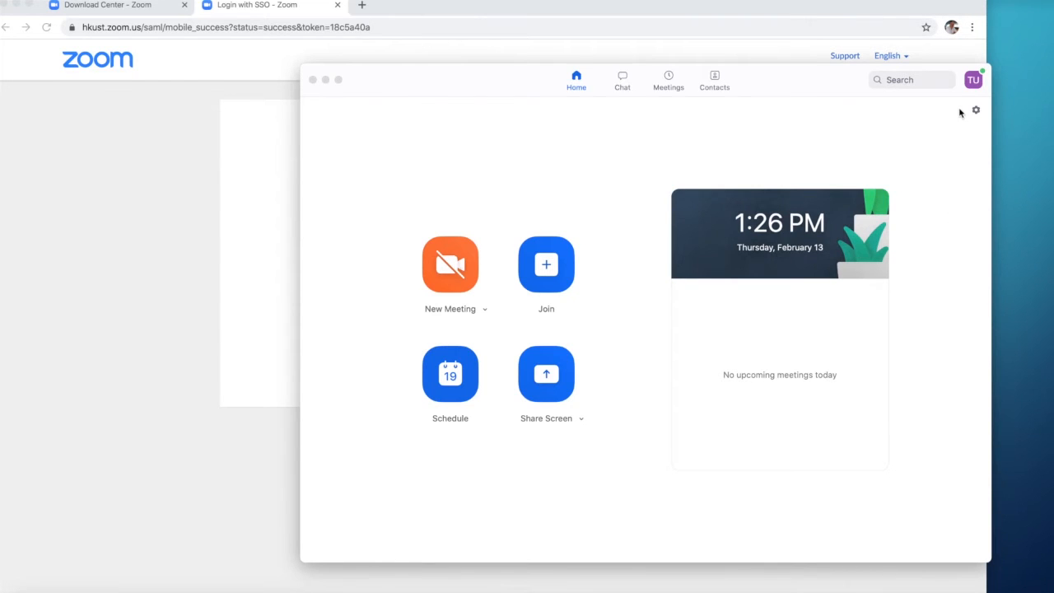
mouse_move(955, 126)
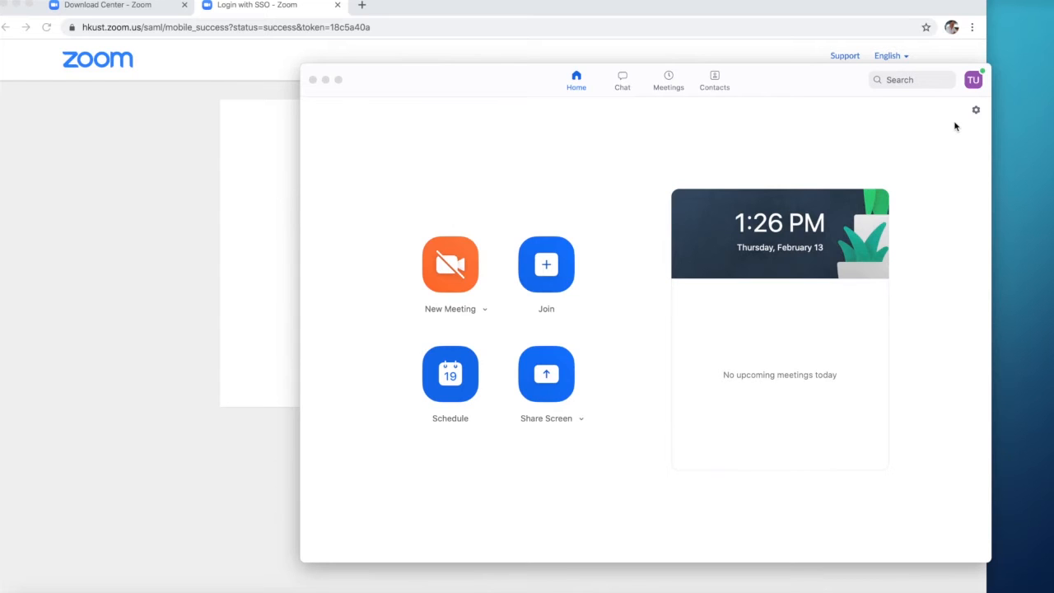
mouse_move(633, 289)
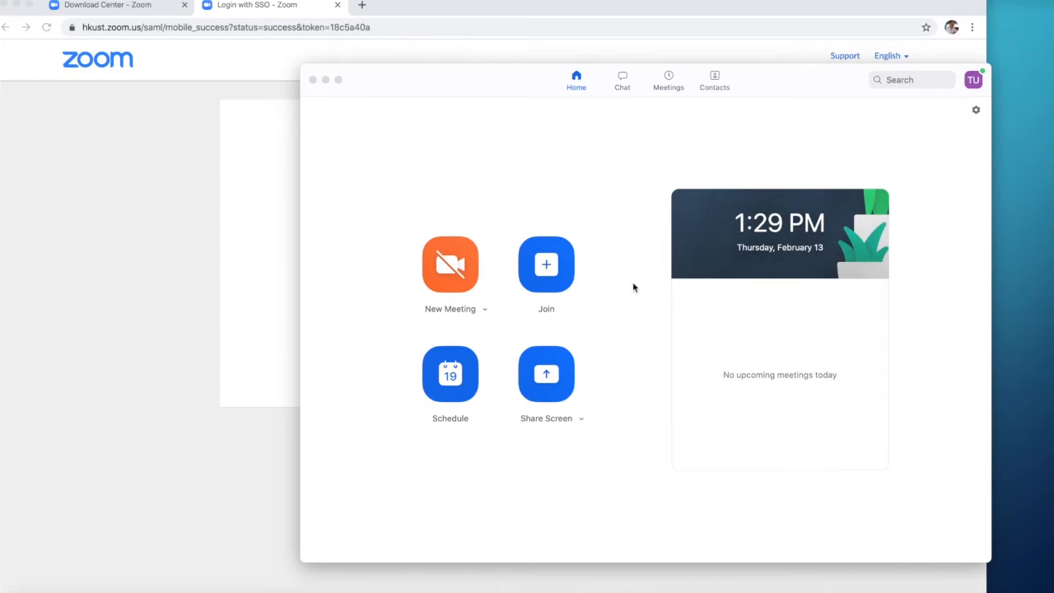
mouse_move(595, 299)
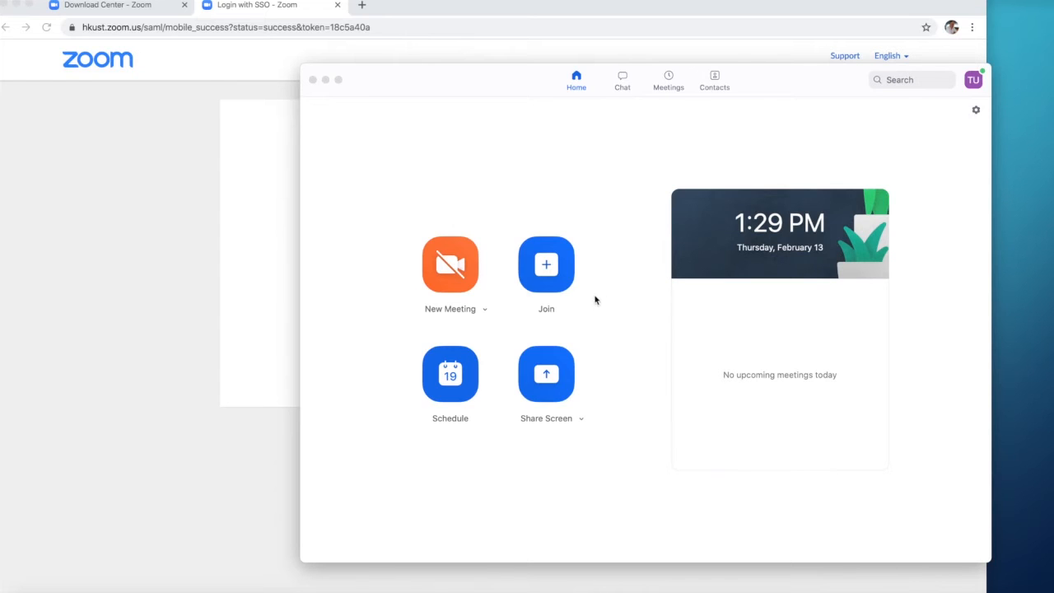
mouse_move(579, 299)
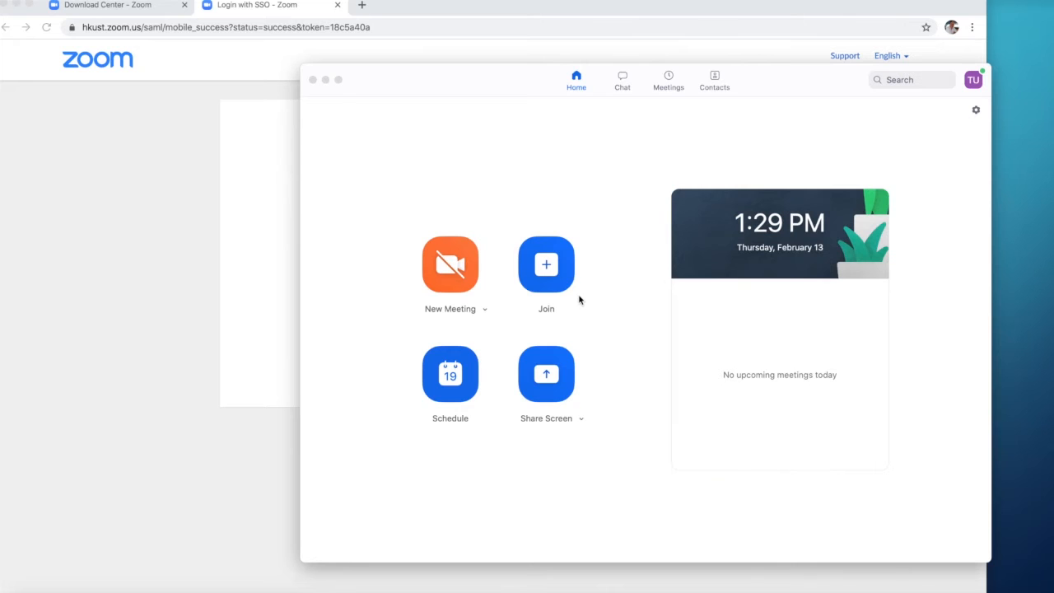
mouse_move(961, 98)
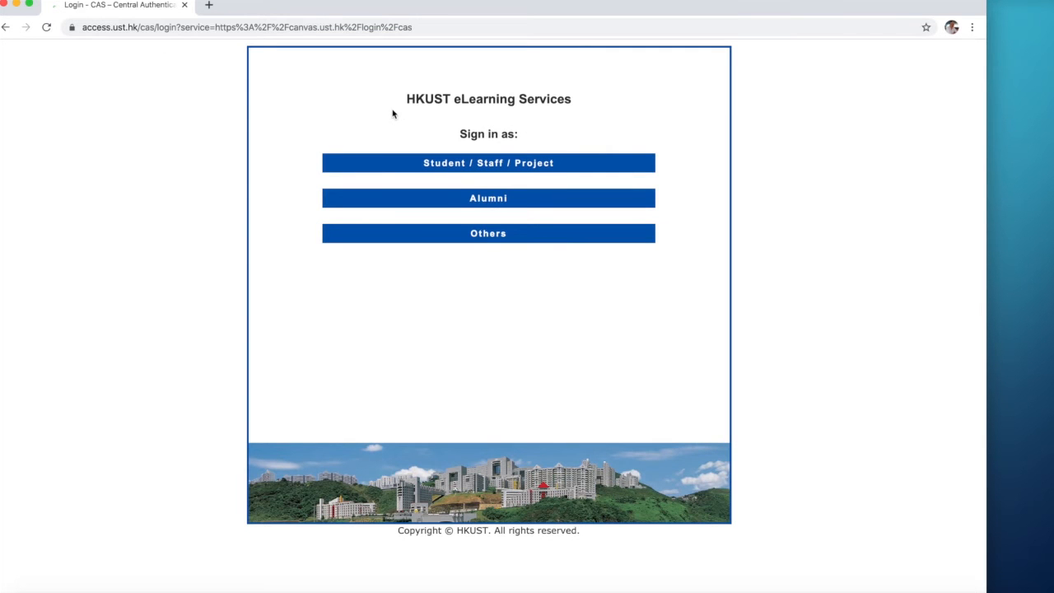
Log in to HKUST Canvas as Student / Staff with ITSC credentials.
left_click(488, 162)
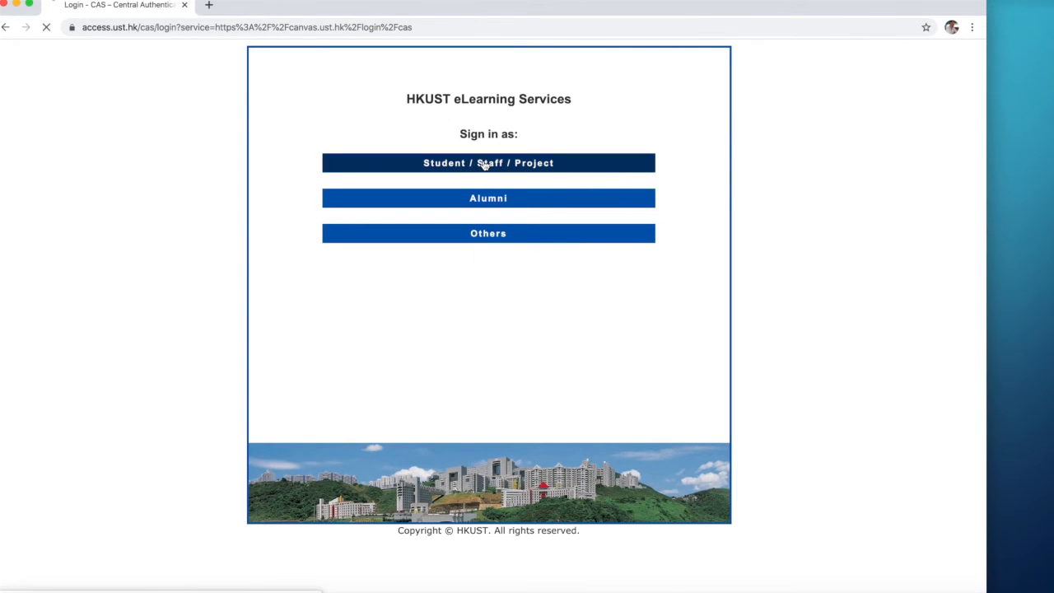
left_click(488, 162)
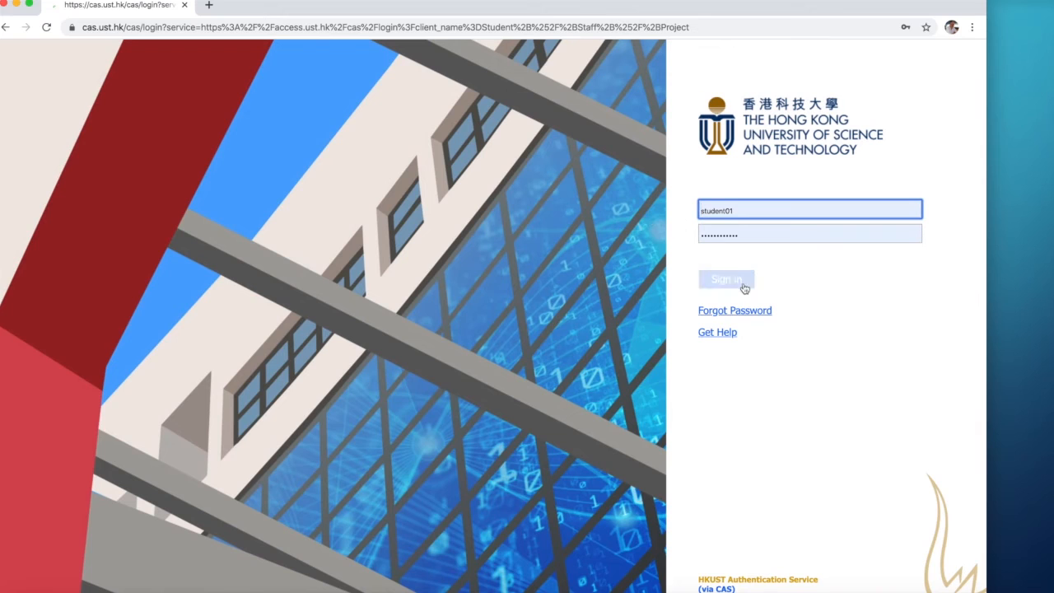
left_click(725, 279)
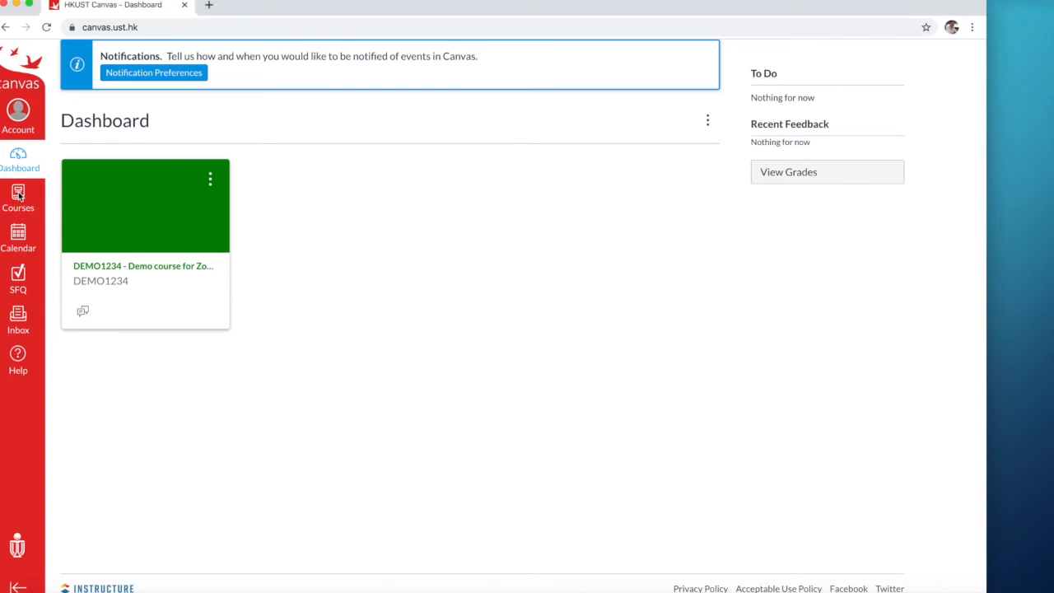
Open the DEMO1234 demo course's Zoom Meeting page from All Courses.
left_click(18, 198)
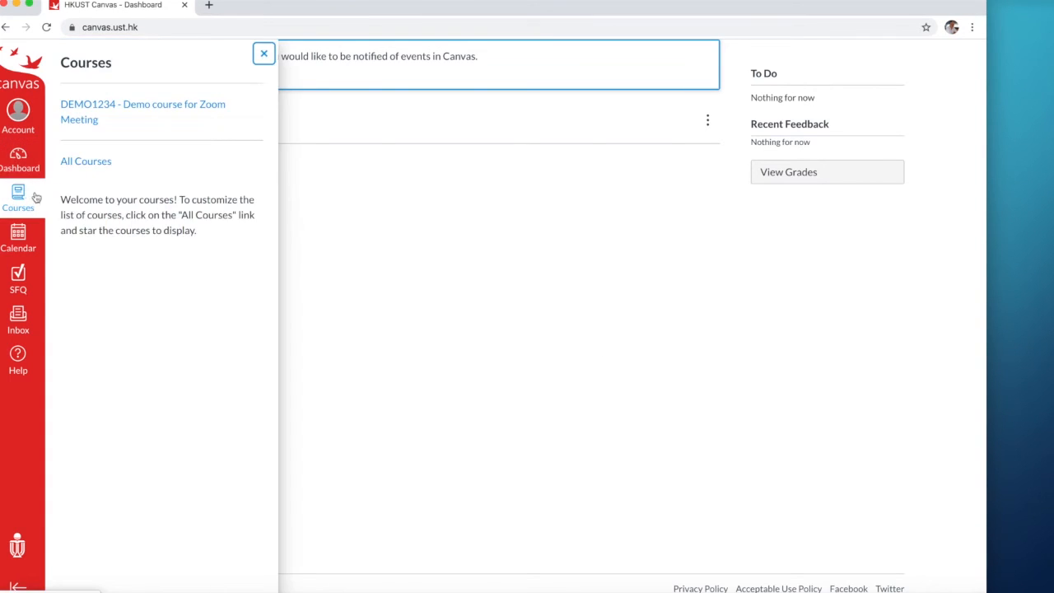
left_click(85, 160)
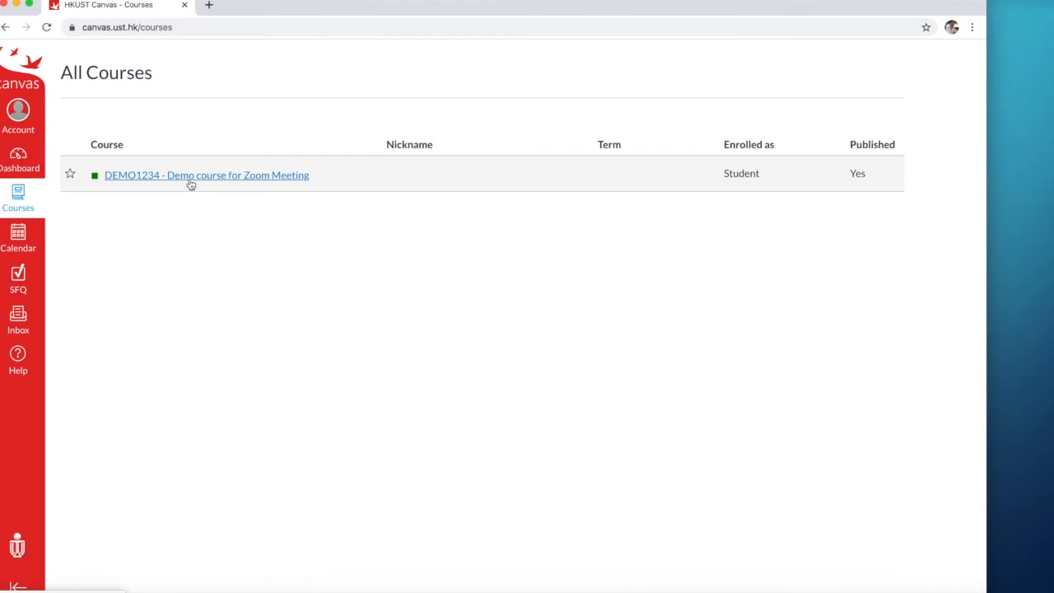
left_click(207, 175)
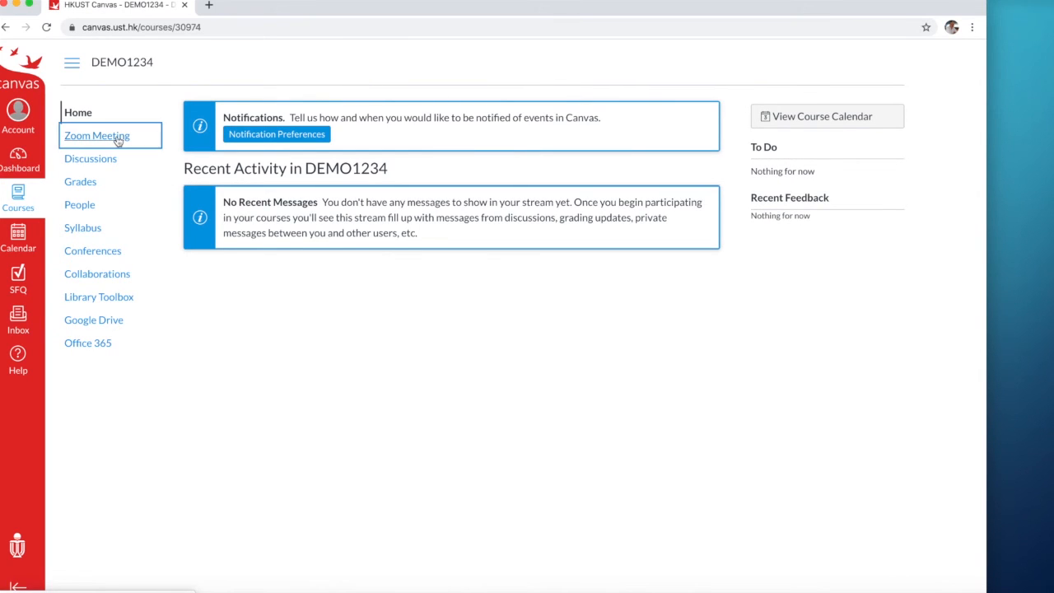
left_click(96, 135)
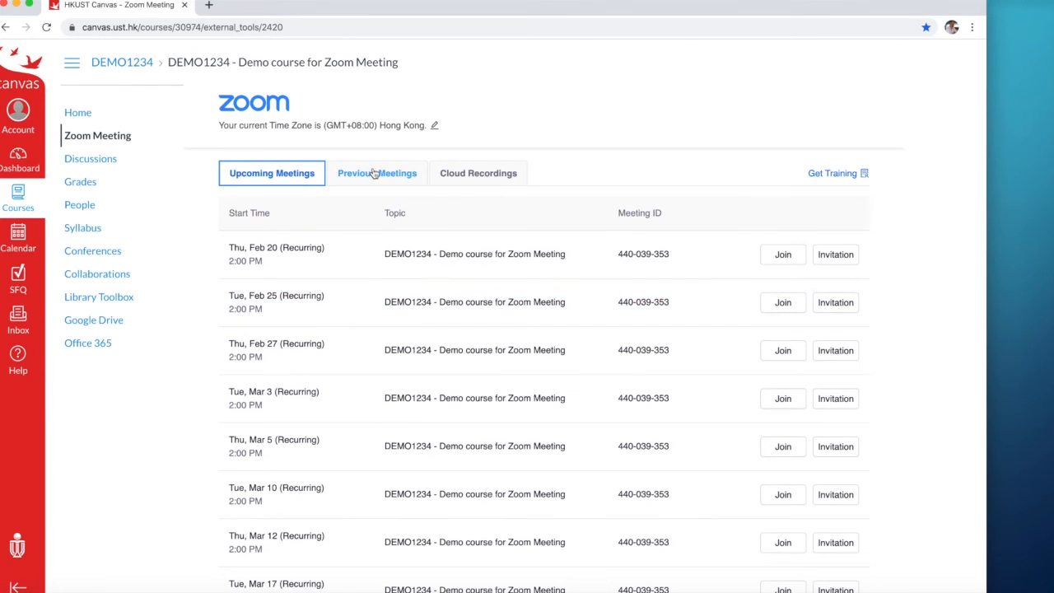
Check Previous Meetings and Cloud Recordings, then open Get Training webinars.
left_click(477, 173)
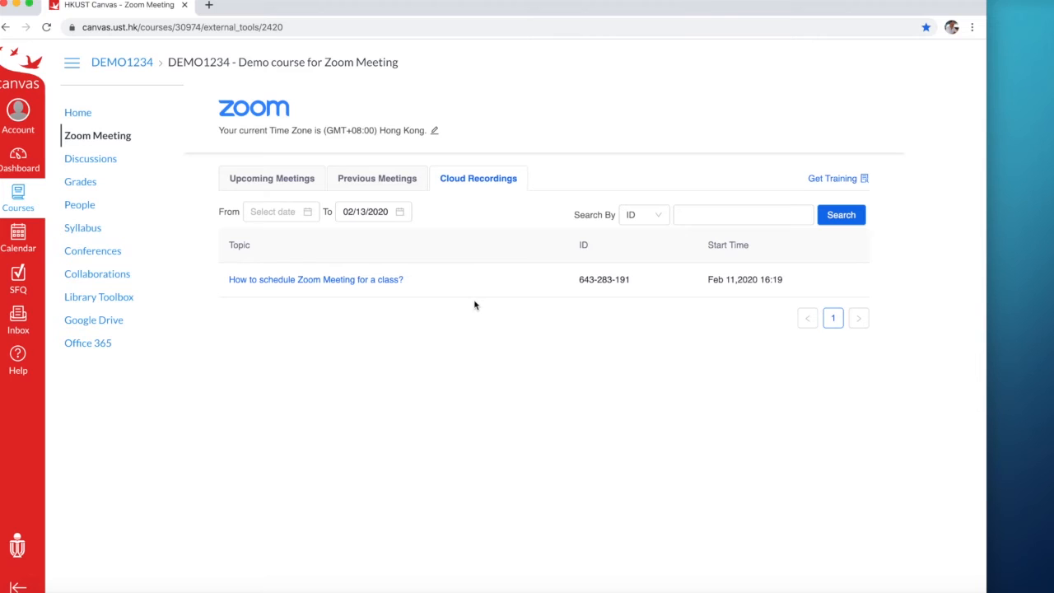
left_click(272, 178)
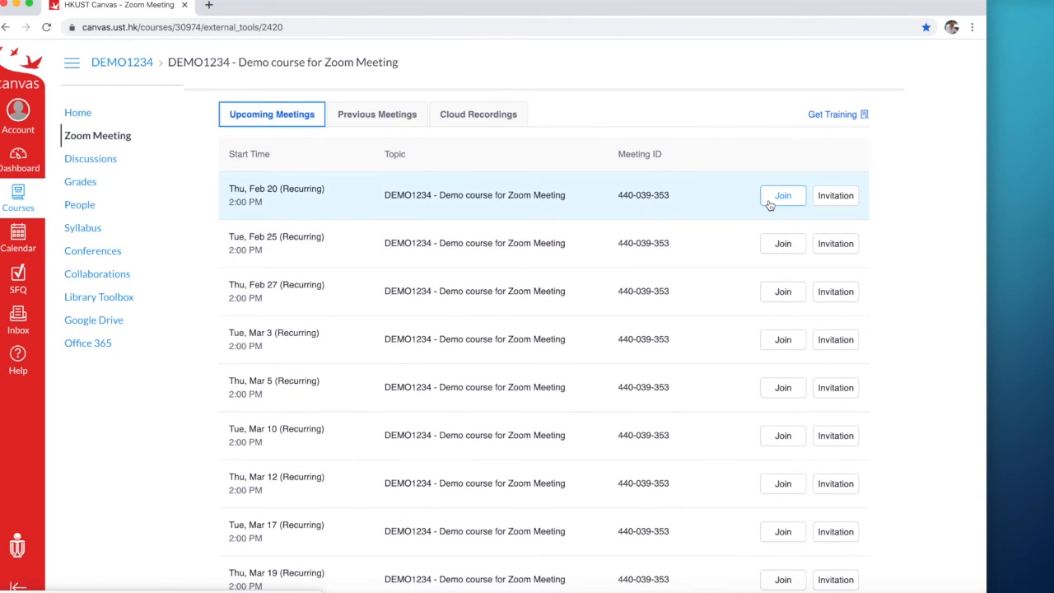
mouse_move(490, 213)
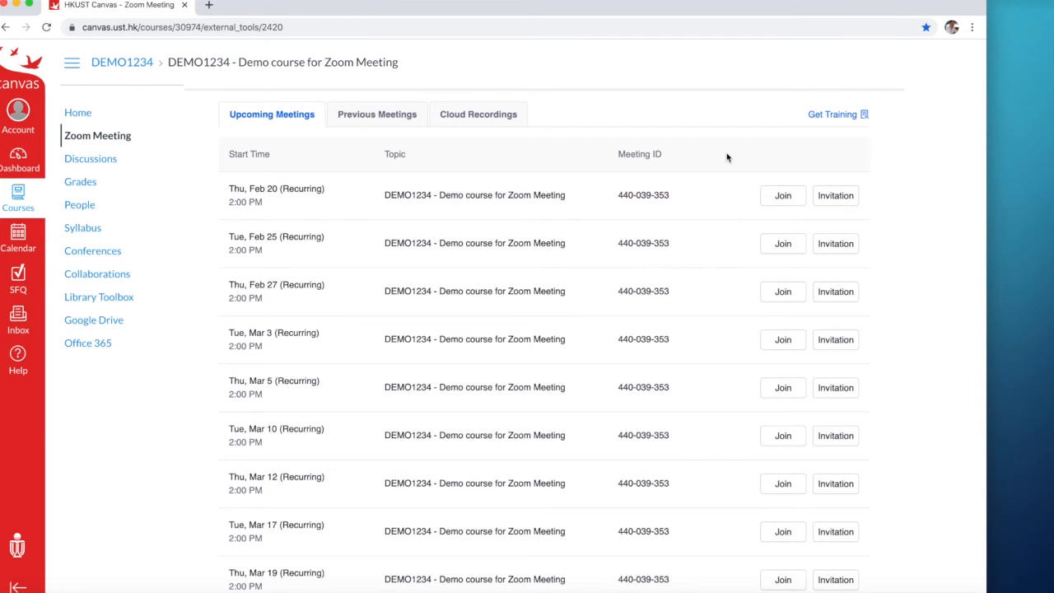
left_click(832, 113)
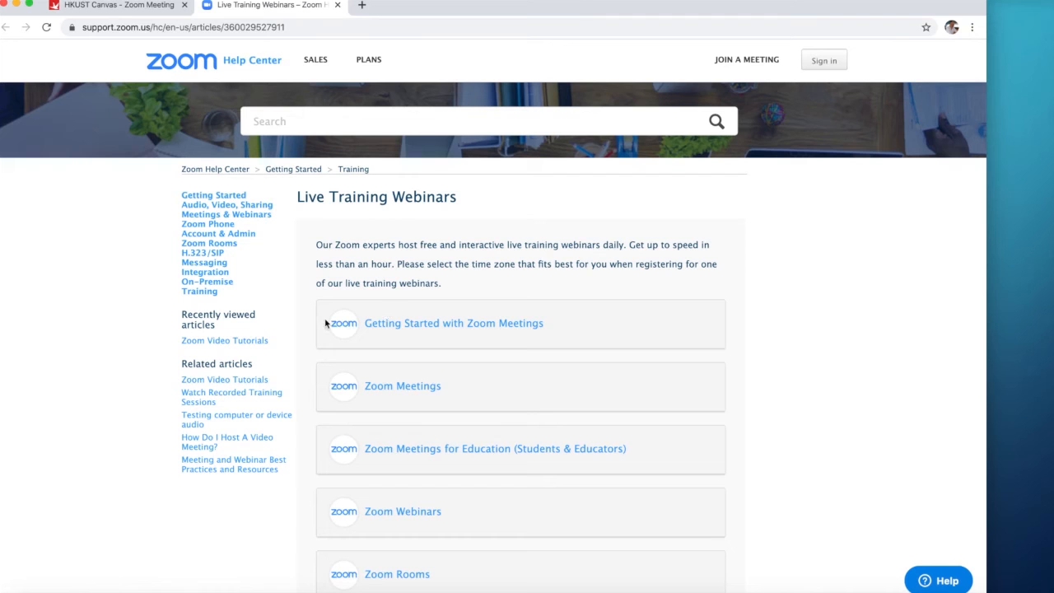
mouse_move(224, 379)
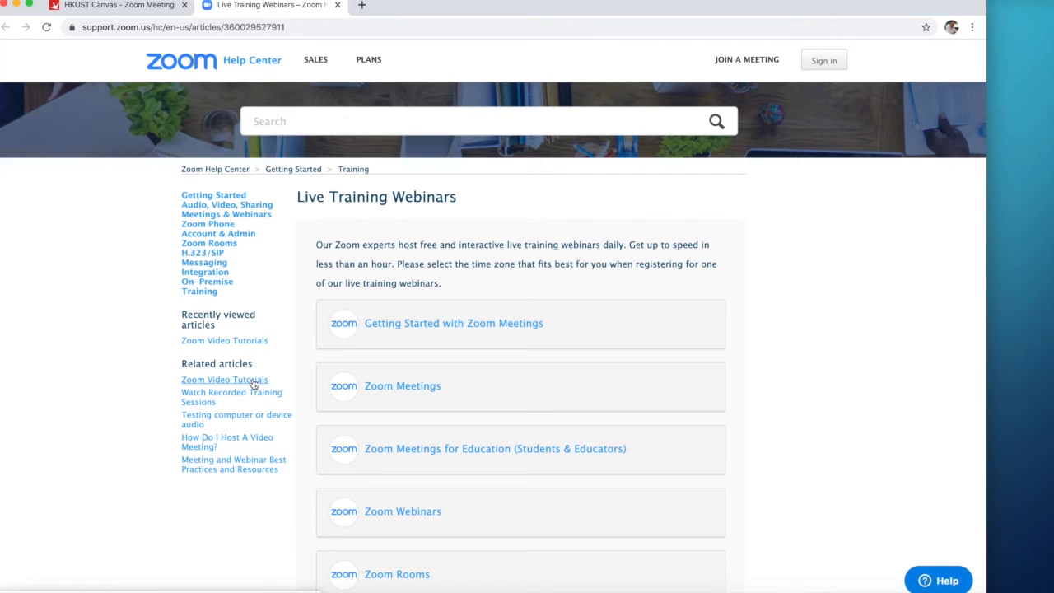
View the Zoom Video Tutorials article and enter registry.ust.hk/zoomclass in a new tab.
left_click(224, 378)
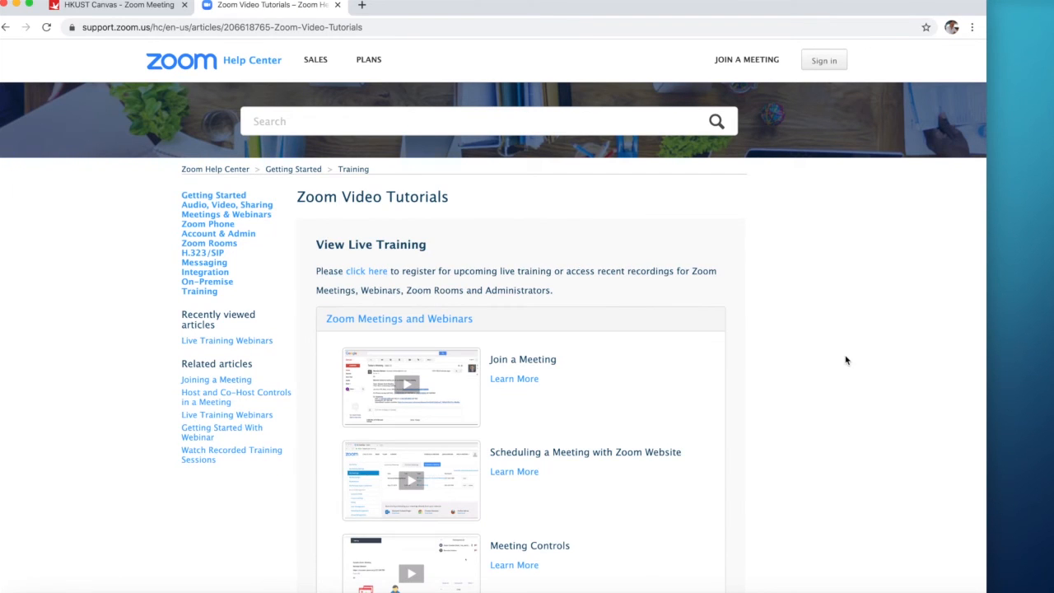
type("registry.ust.hk/zoomclass")
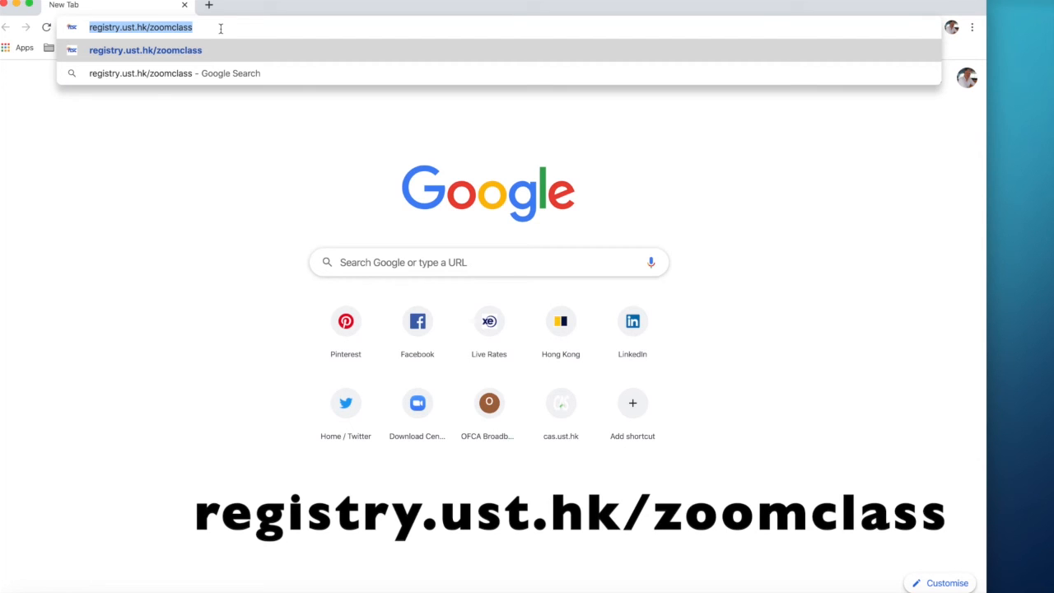
Load the registry.ust.hk/zoomclass page listing upcoming class meetings.
key("Enter")
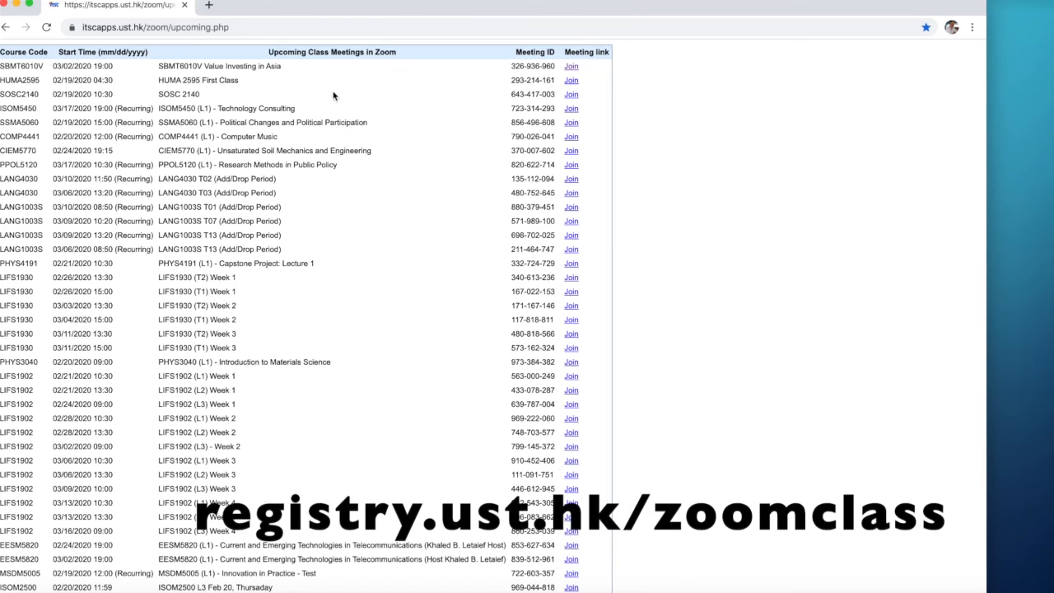
mouse_move(396, 72)
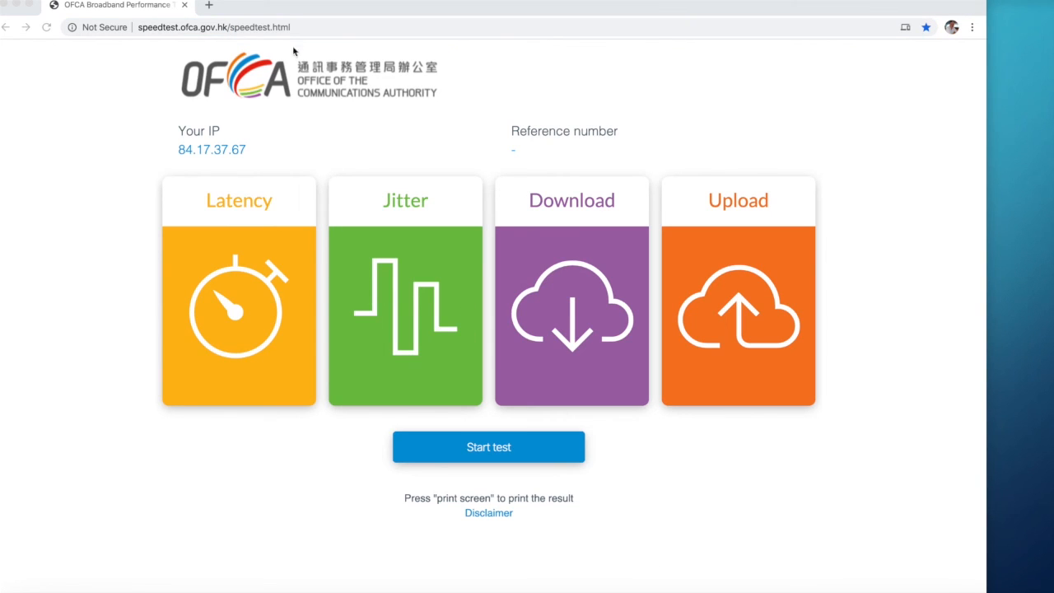
Select the address bar on the OFCA speed test page.
left_click(214, 26)
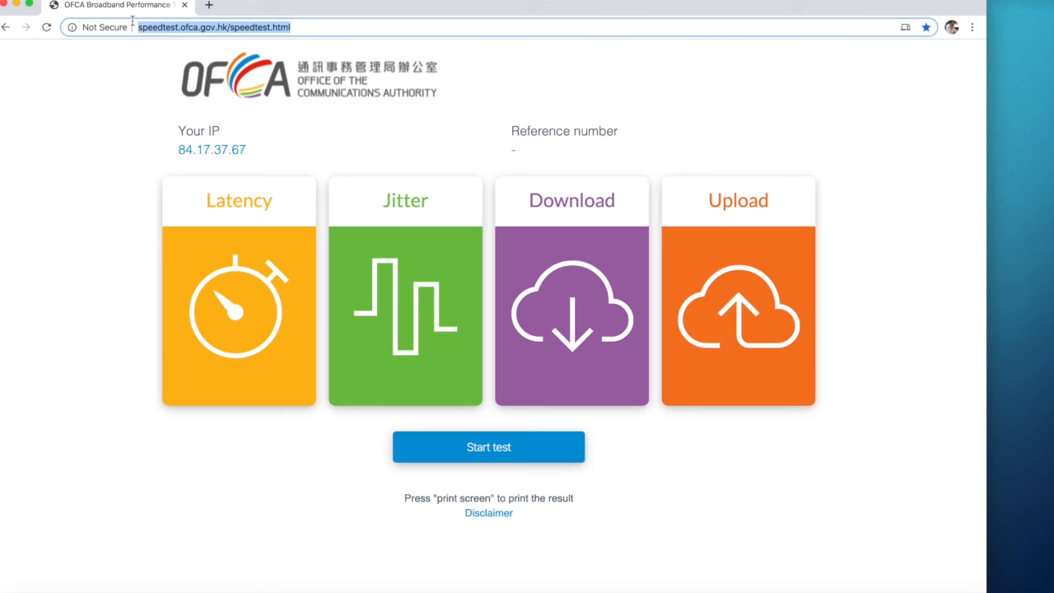